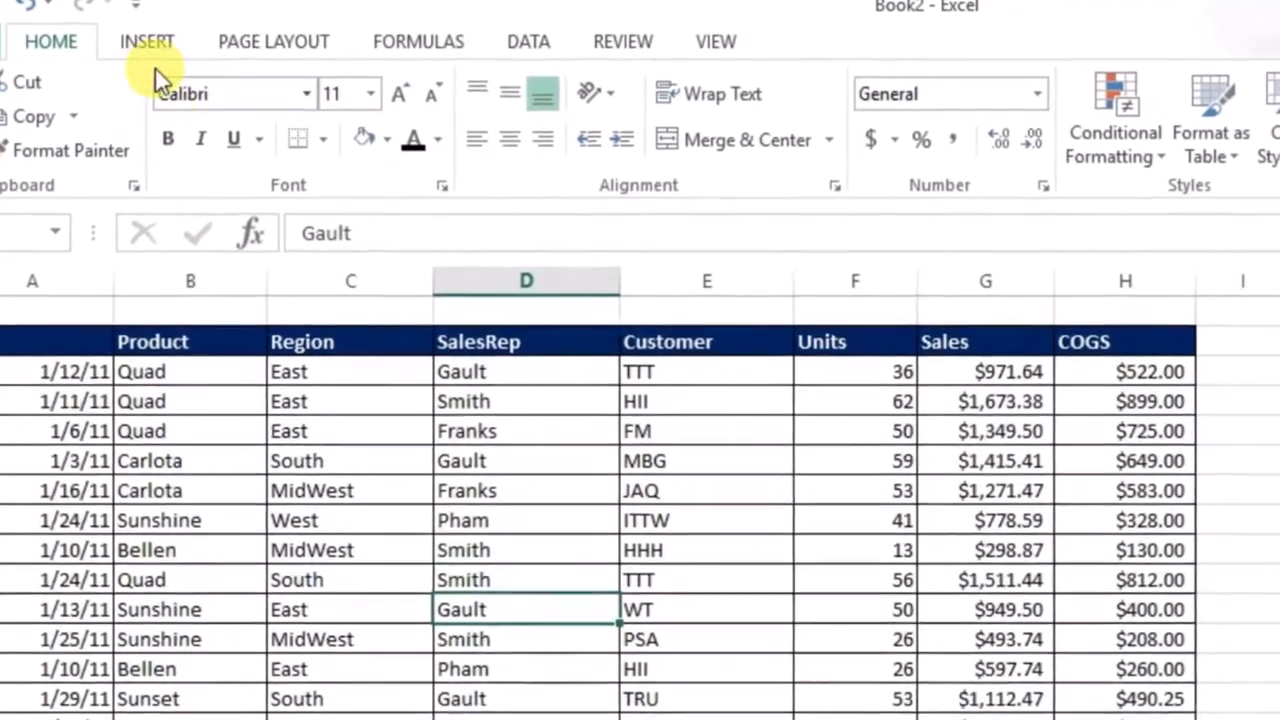
# Show the Insert ribbon tab above the sales table of products, regions and reps
pyautogui.click(147, 41)
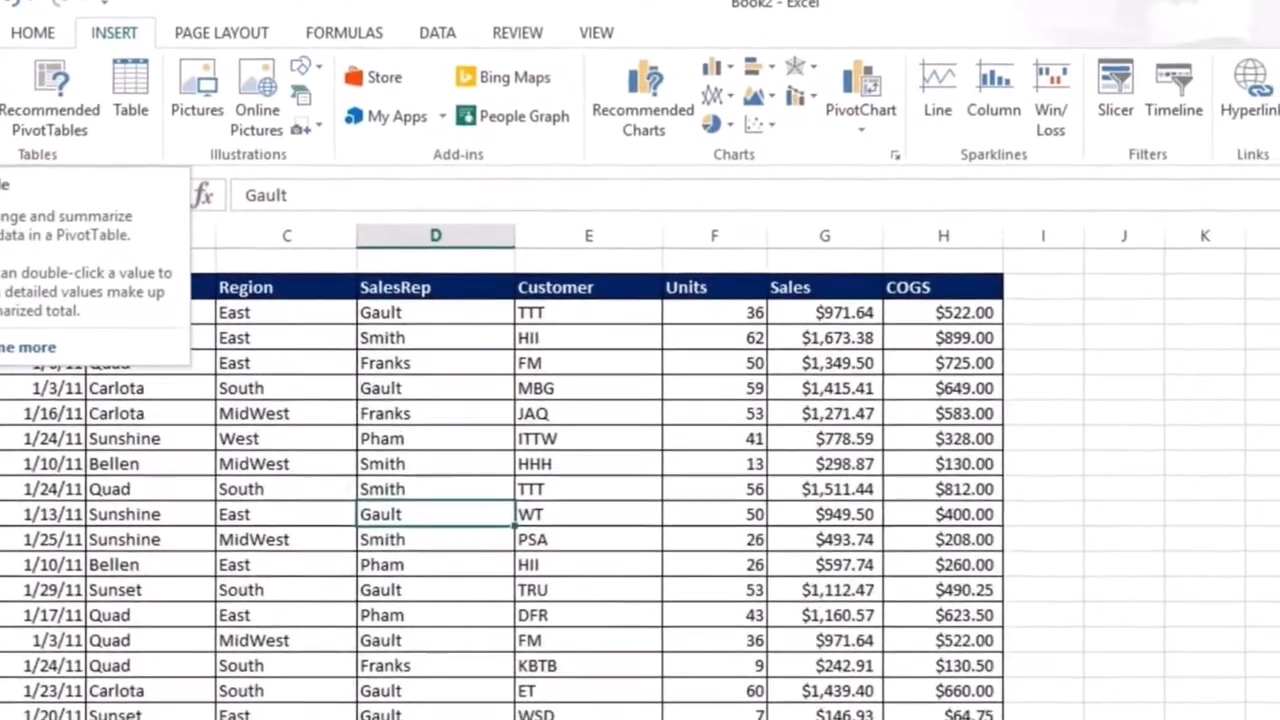
pyautogui.click(51, 95)
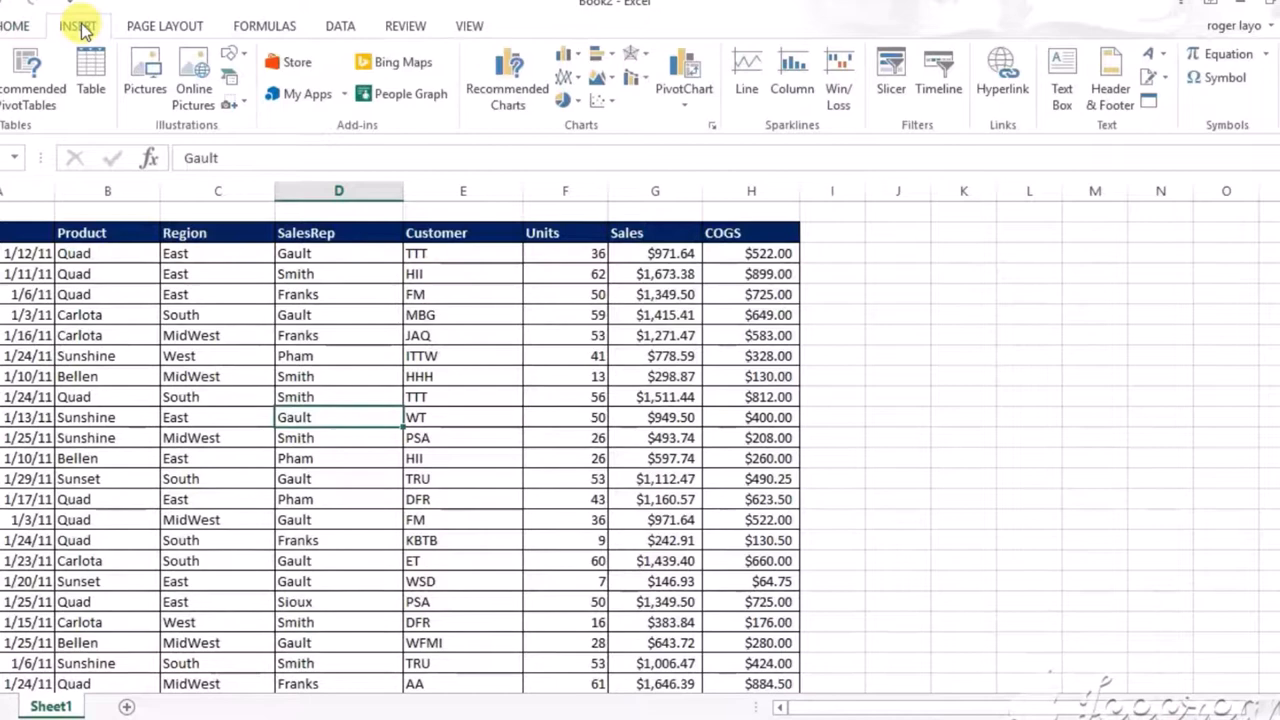
pyautogui.click(78, 25)
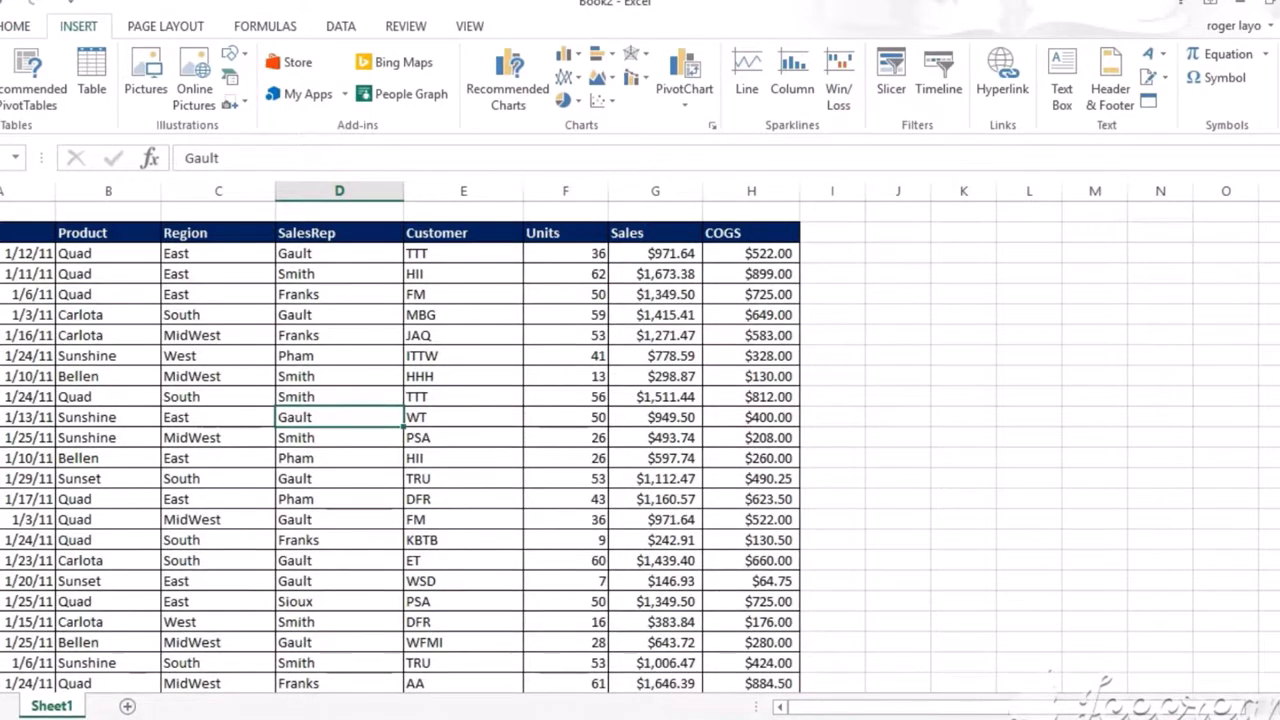
# Insert a PivotTable from the sales data range onto a new worksheet
pyautogui.click(684, 70)
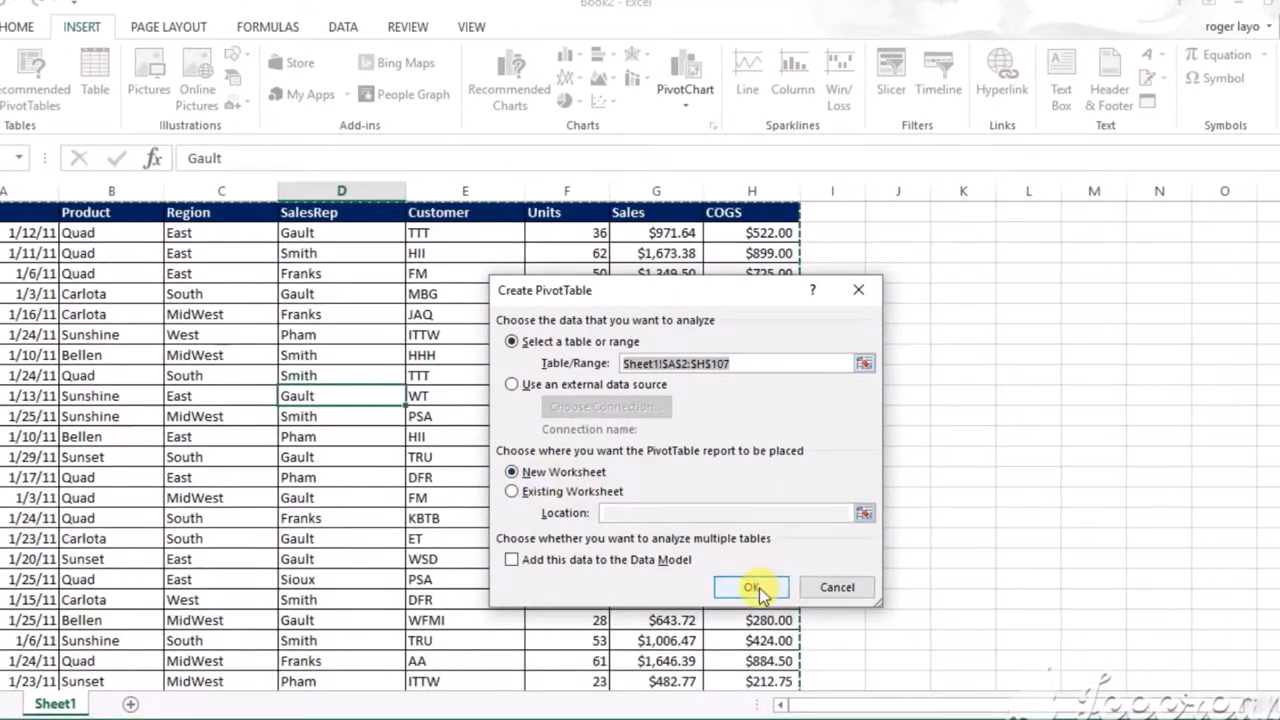
pyautogui.click(752, 587)
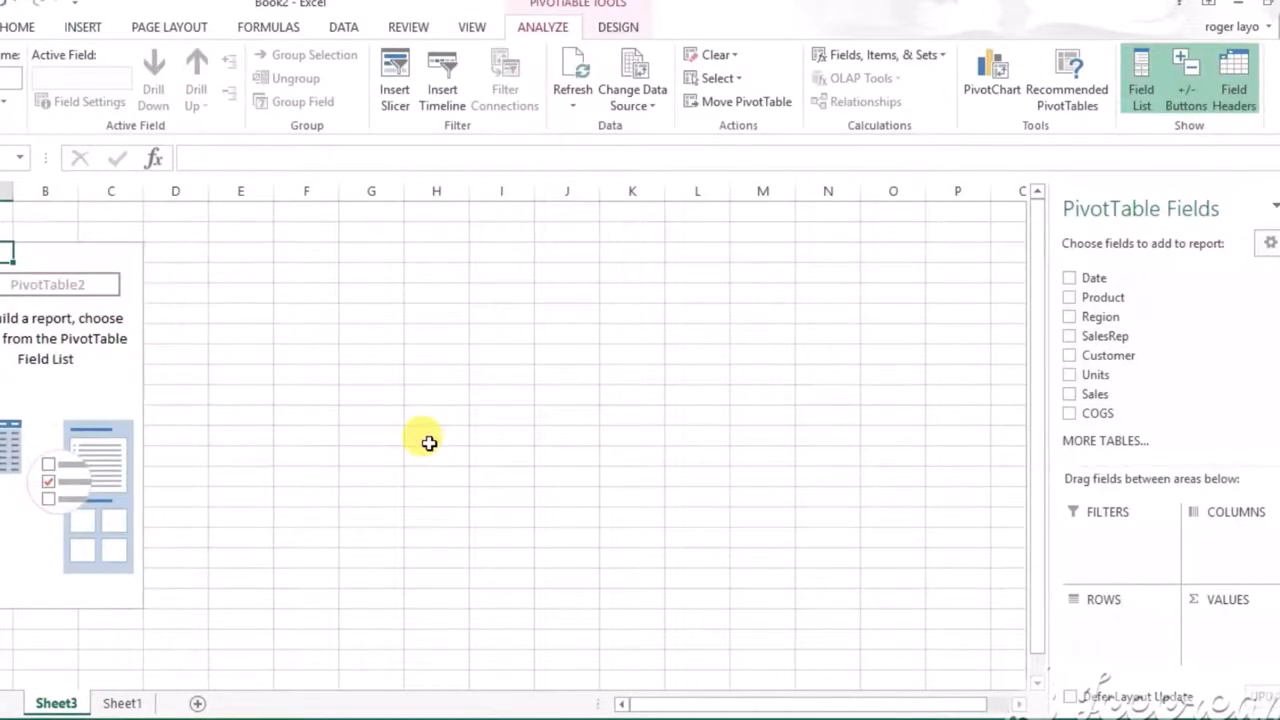
pyautogui.moveTo(790, 491)
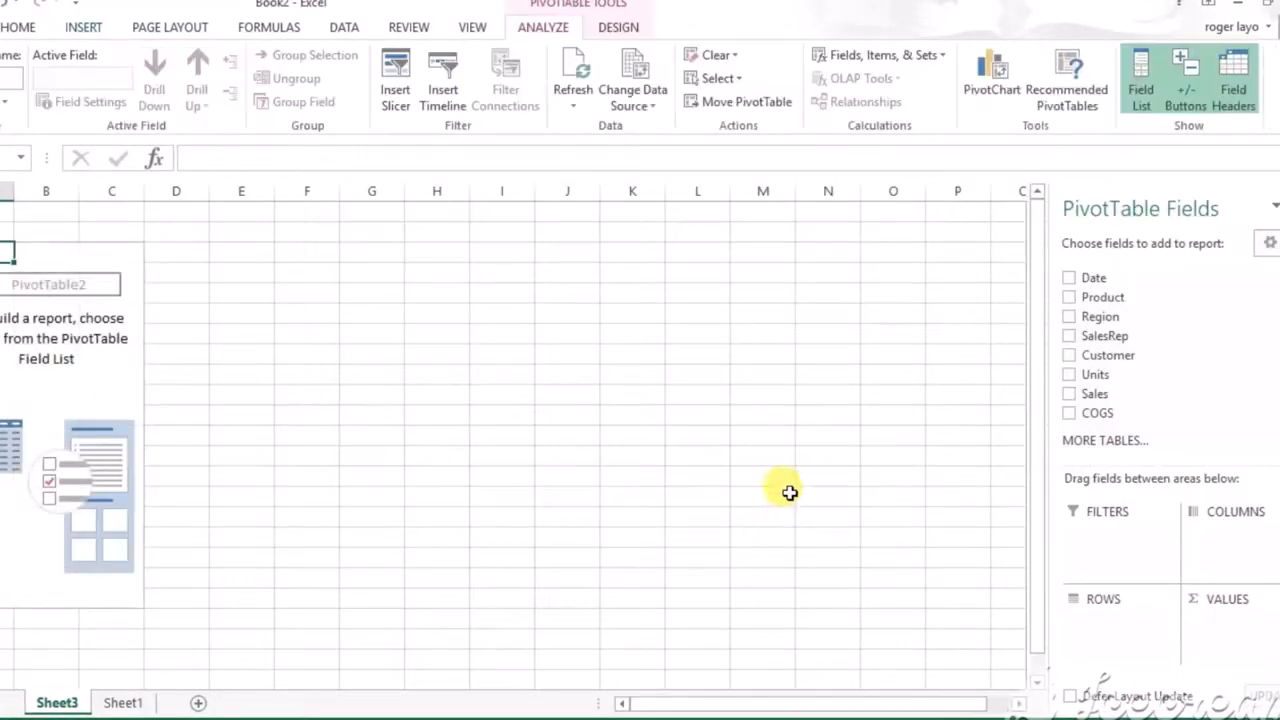
pyautogui.moveTo(1025, 362)
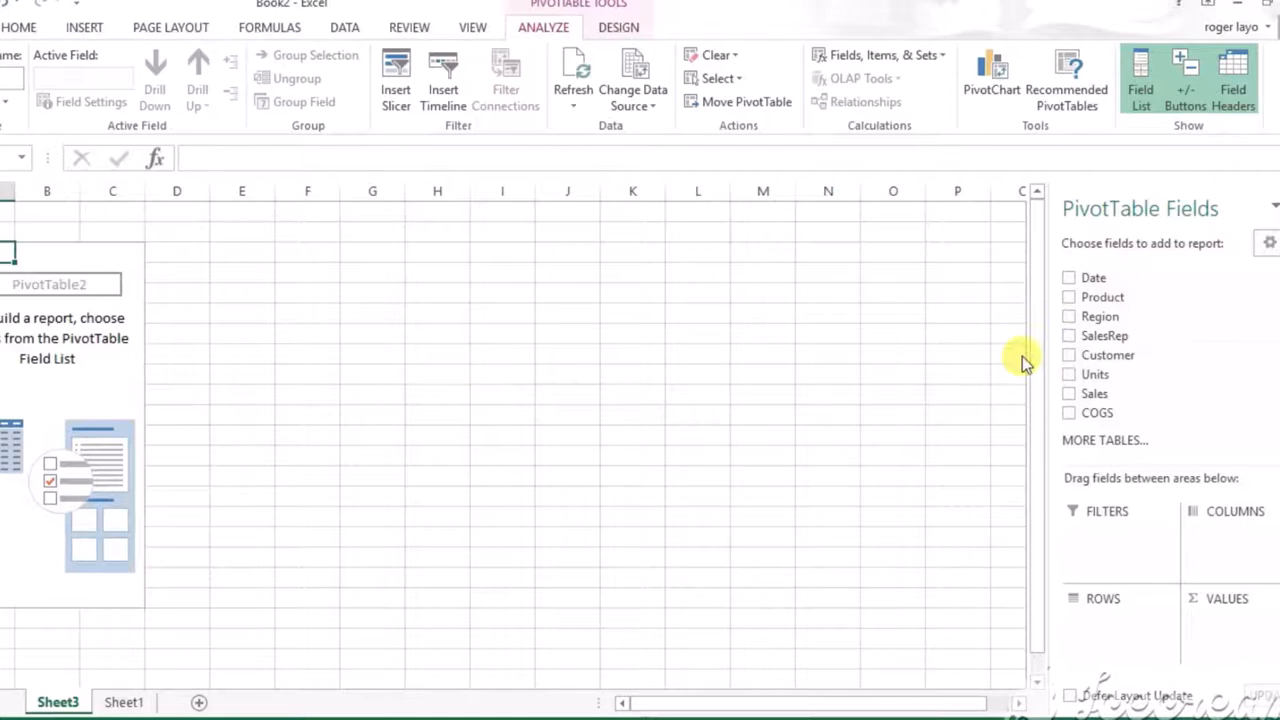
# Drag fields into the layout: Product to Filters, Region to Rows, SalesRep to Columns
pyautogui.moveTo(1101, 296); pyautogui.dragTo(1100, 530)
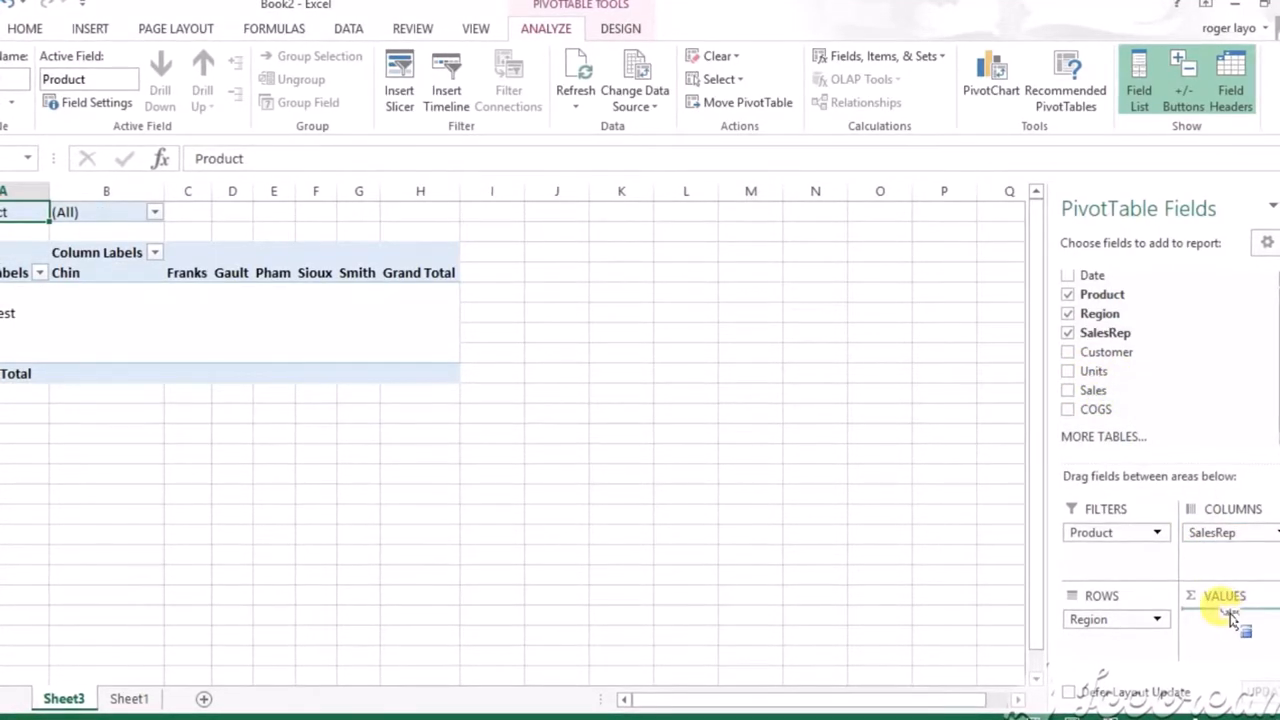
# Add Sum of Sales to Values (total 85427.34) and open the Product filter list
pyautogui.click(1067, 390)
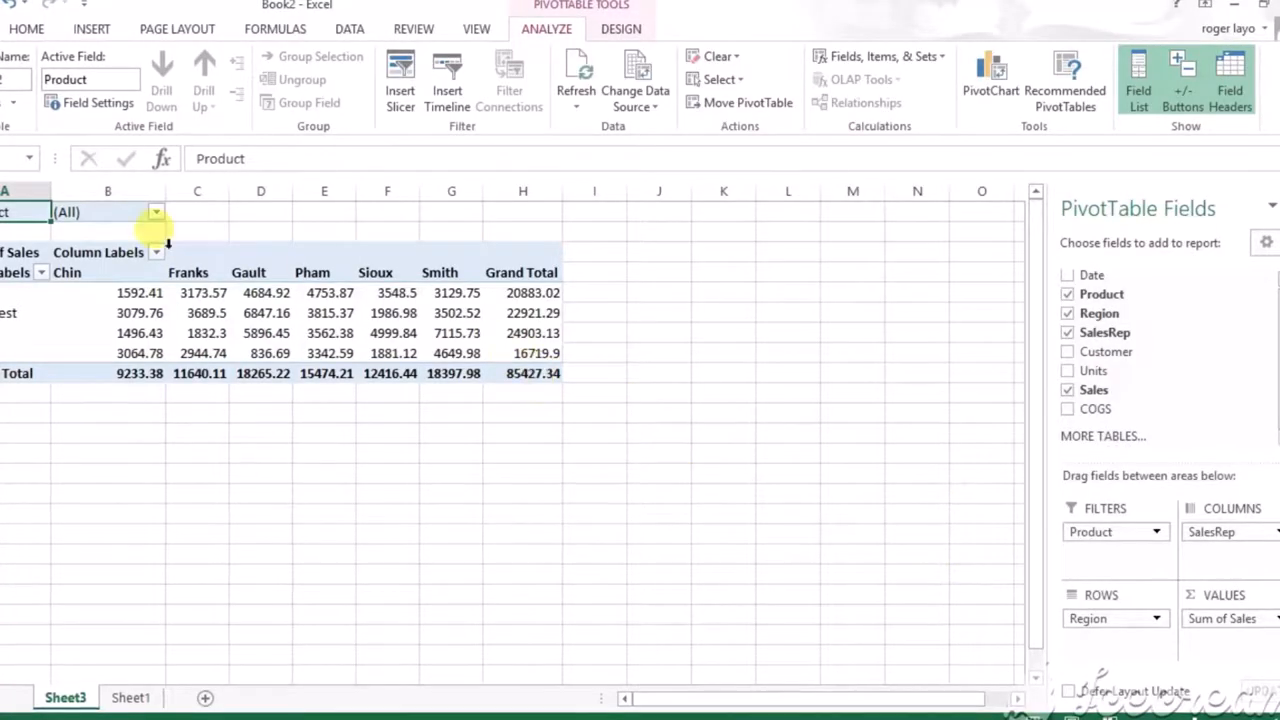
pyautogui.click(156, 211)
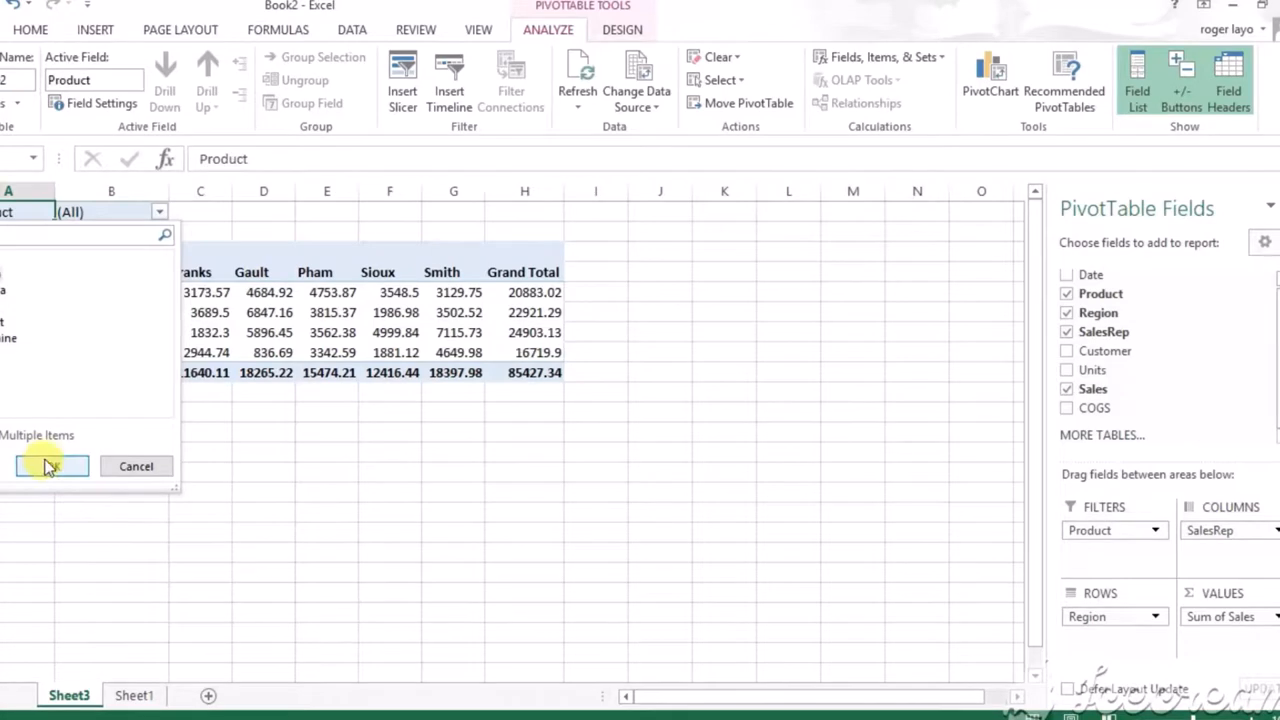
# Filter to Bellen (total 16437.85) and sort regions by Grand Total, largest first
pyautogui.click(50, 466)
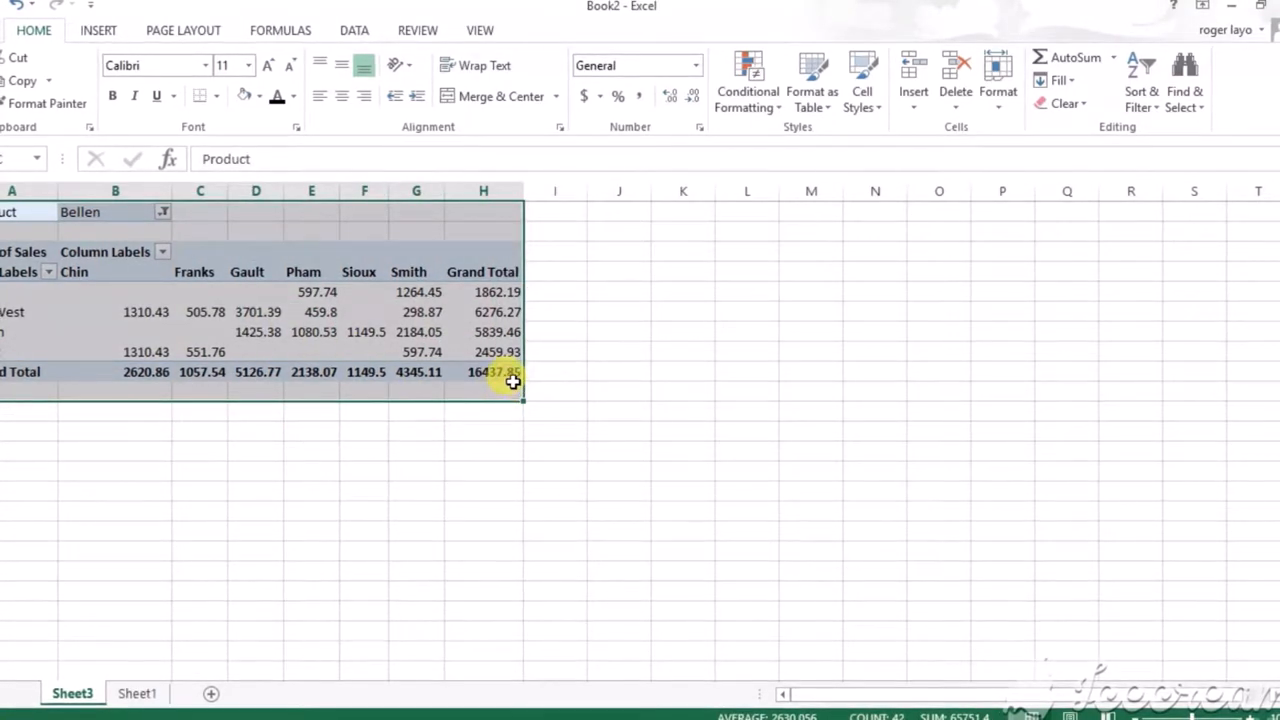
pyautogui.click(490, 311)
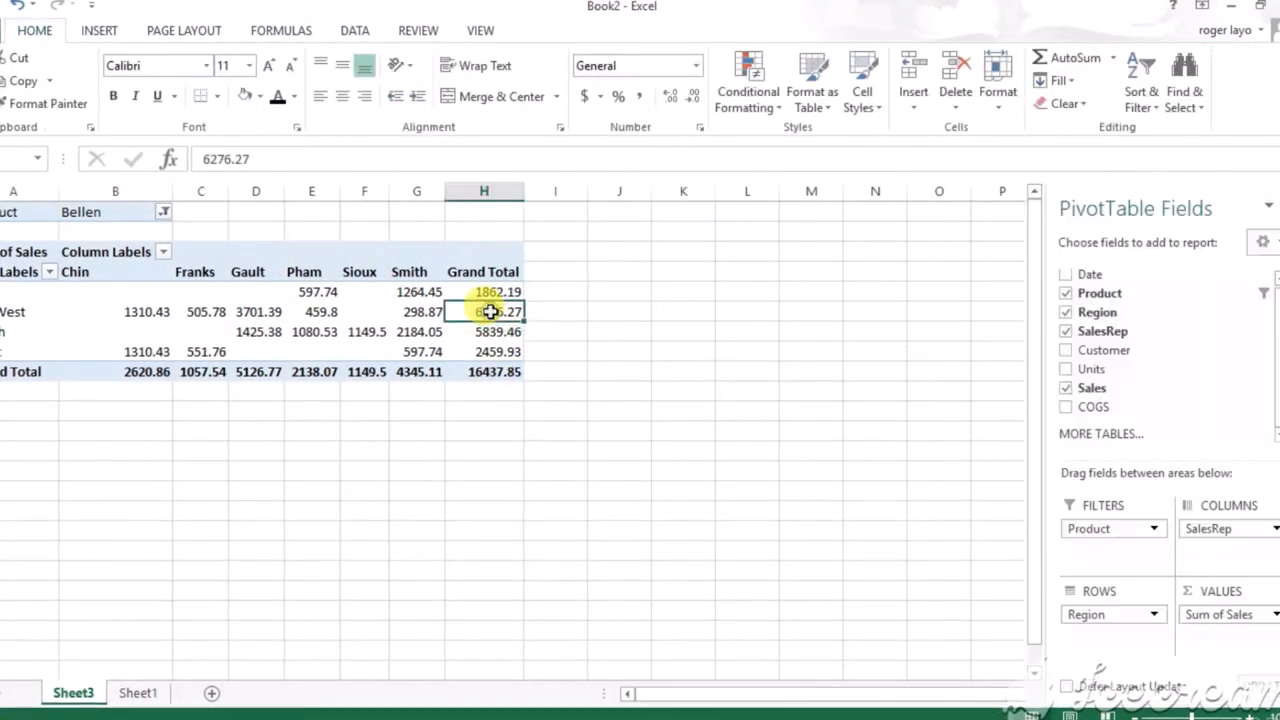
pyautogui.rightClick(490, 311)
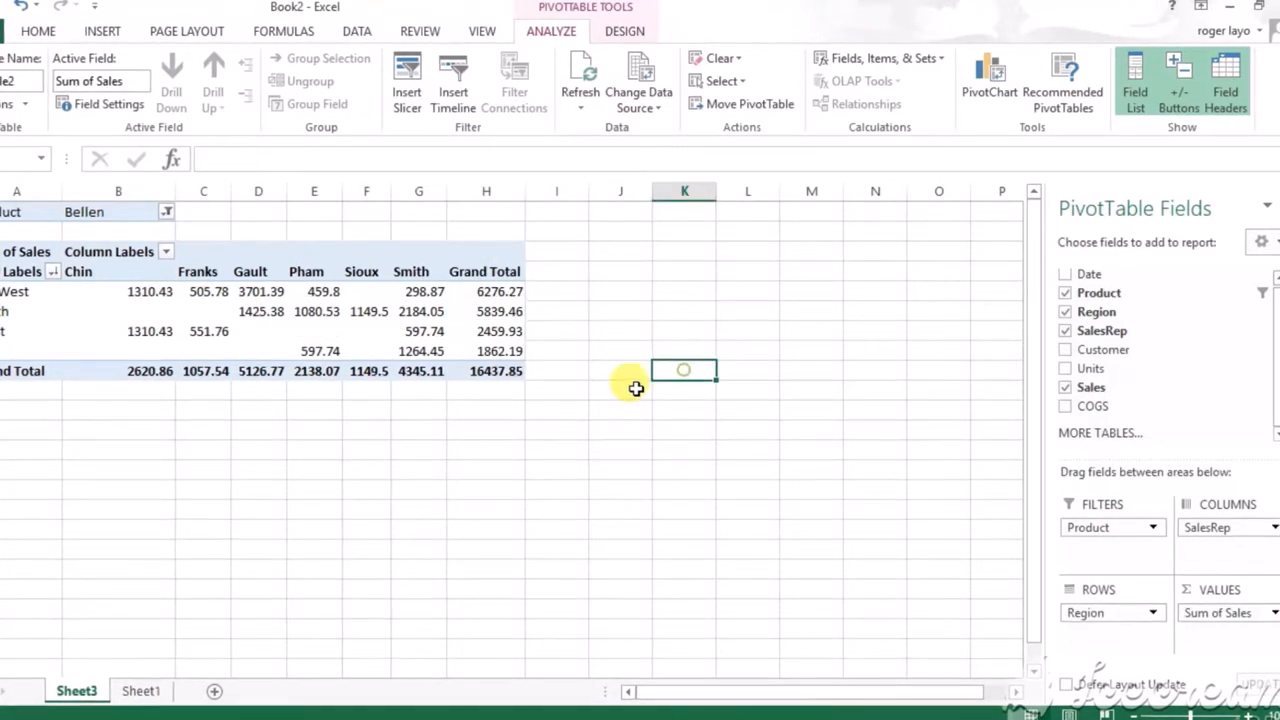
# Set the Product filter back to (All), restoring the 85427.34 total
pyautogui.click(119, 311)
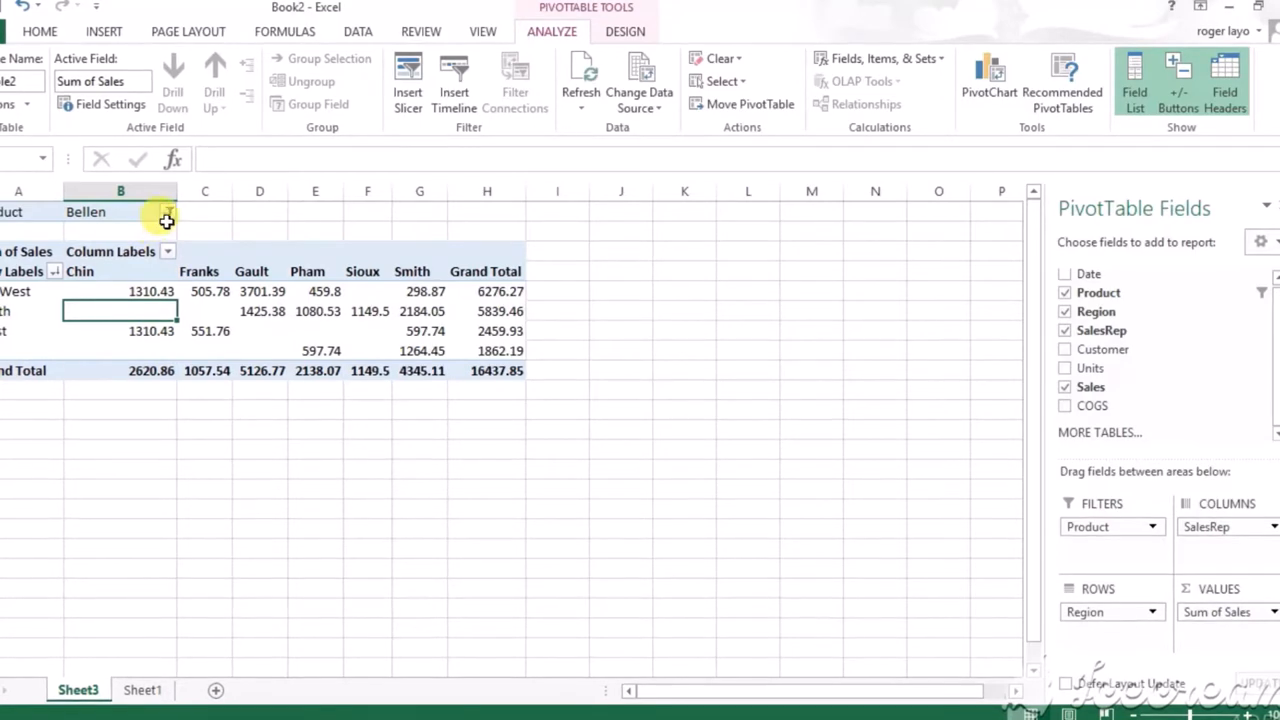
pyautogui.click(168, 211)
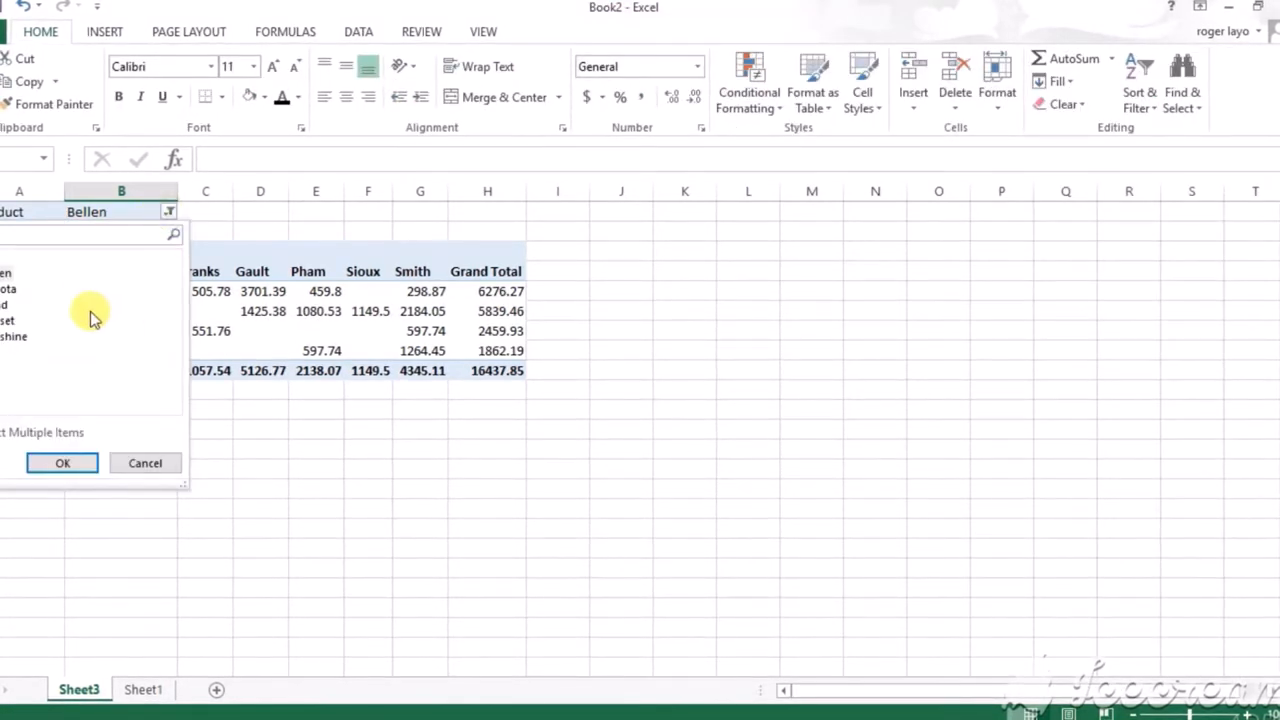
pyautogui.click(61, 462)
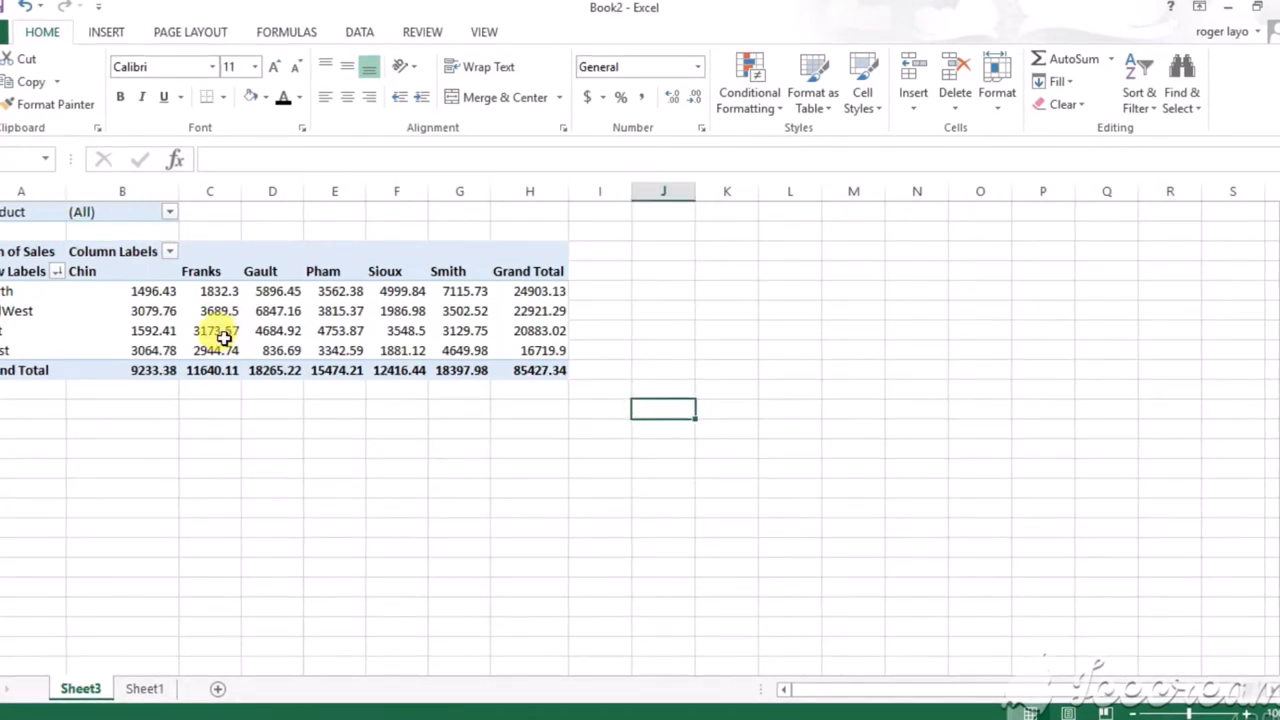
pyautogui.click(57, 271)
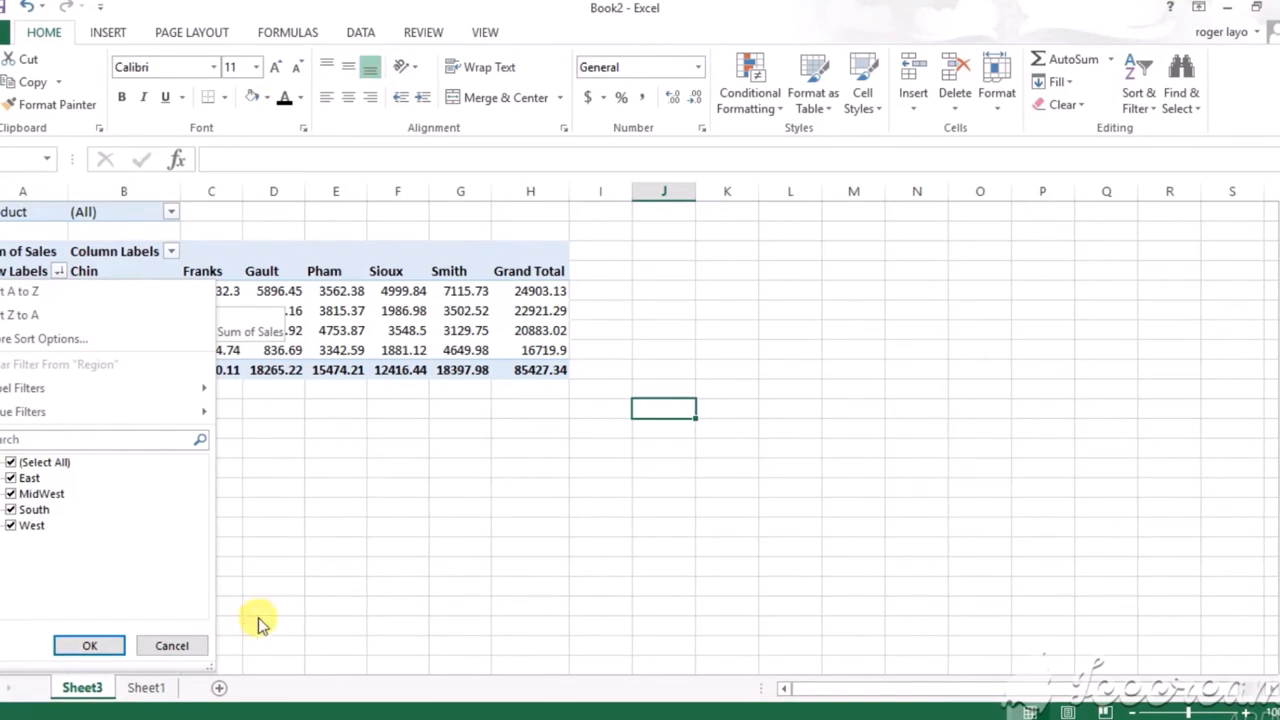
pyautogui.click(89, 645)
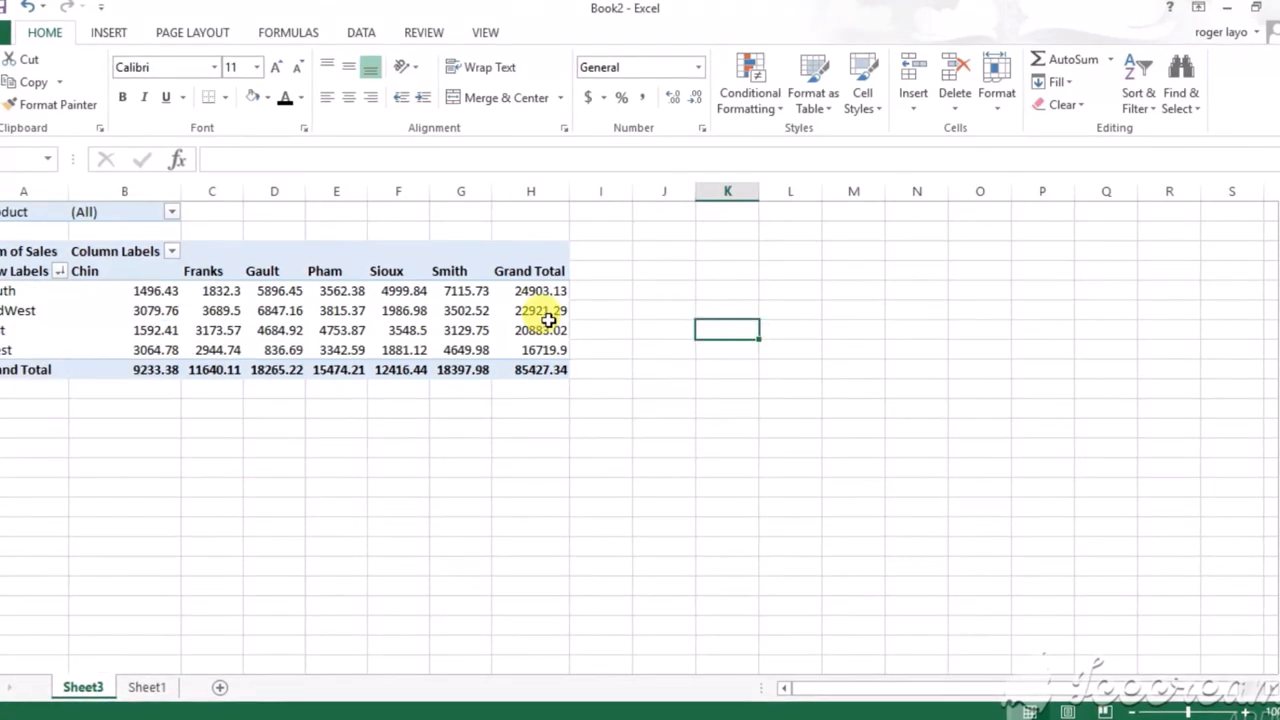